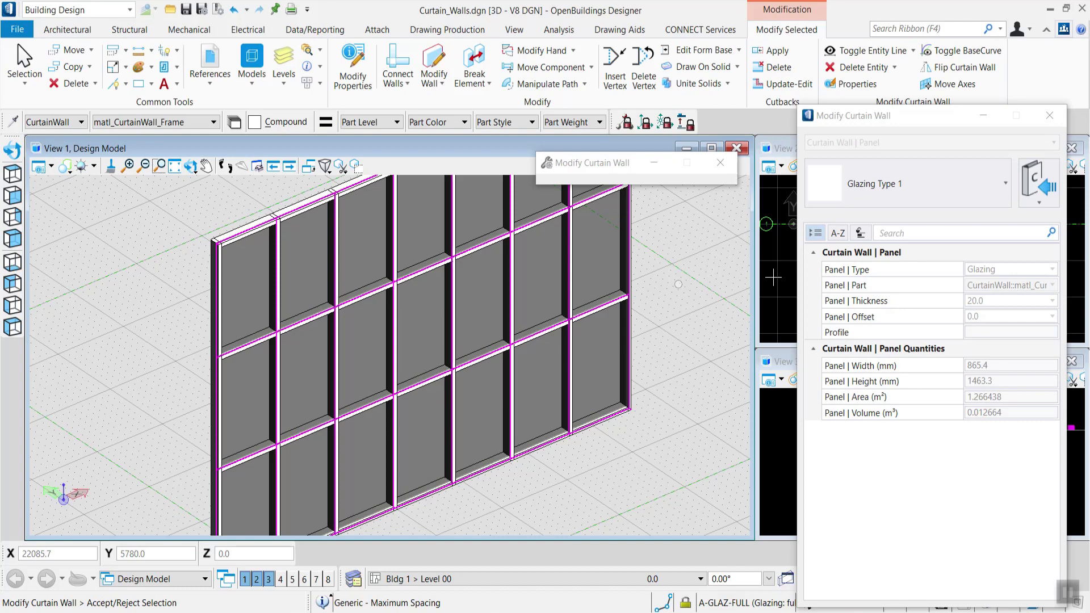
# - Apply the HalfFrostedGlass panel type to a top-row glazing panel
pyautogui.click(1000, 184)
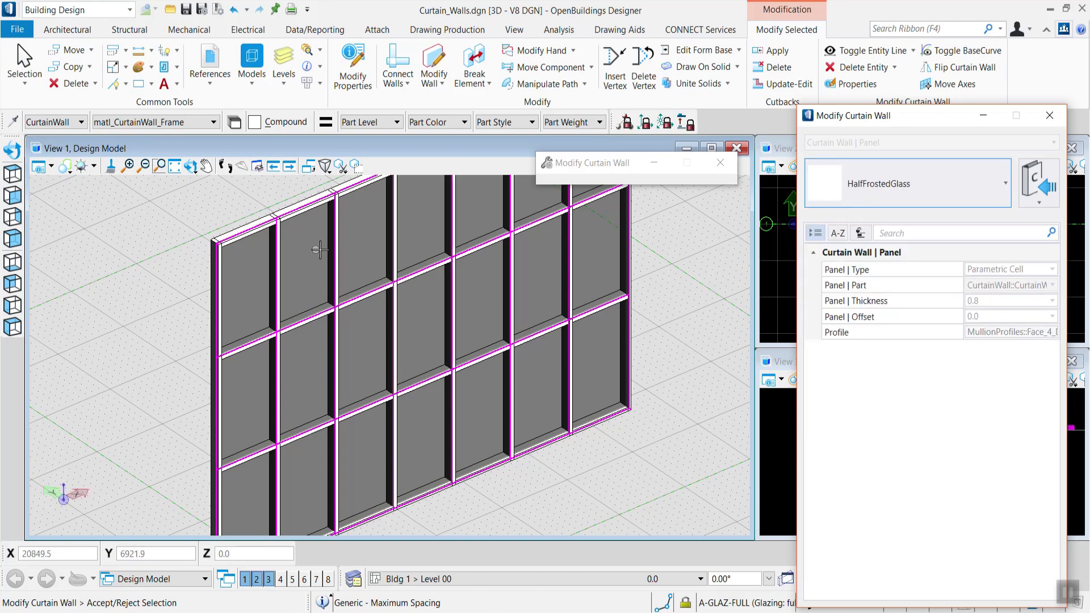
pyautogui.moveTo(369, 318)
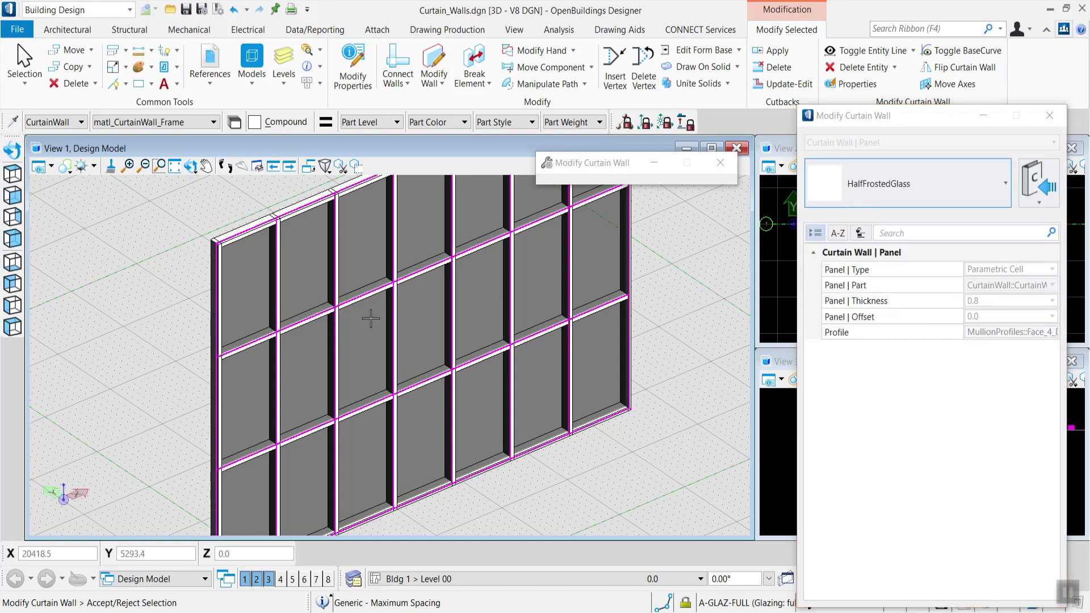
pyautogui.click(364, 261)
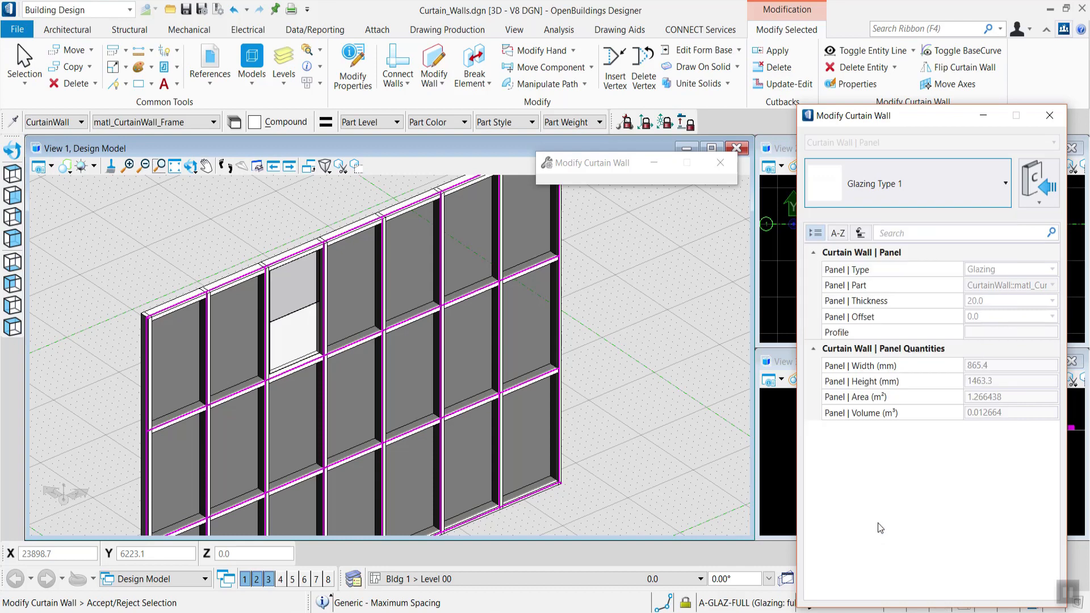
# - Apply the louver panel type to a second top-row panel
pyautogui.click(904, 184)
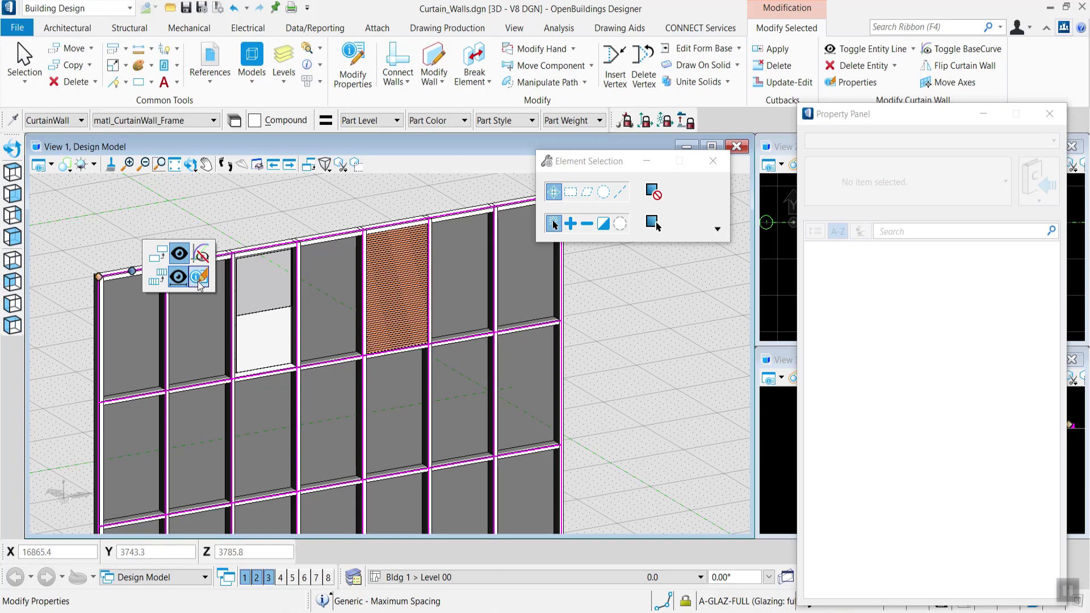
pyautogui.moveTo(200, 278)
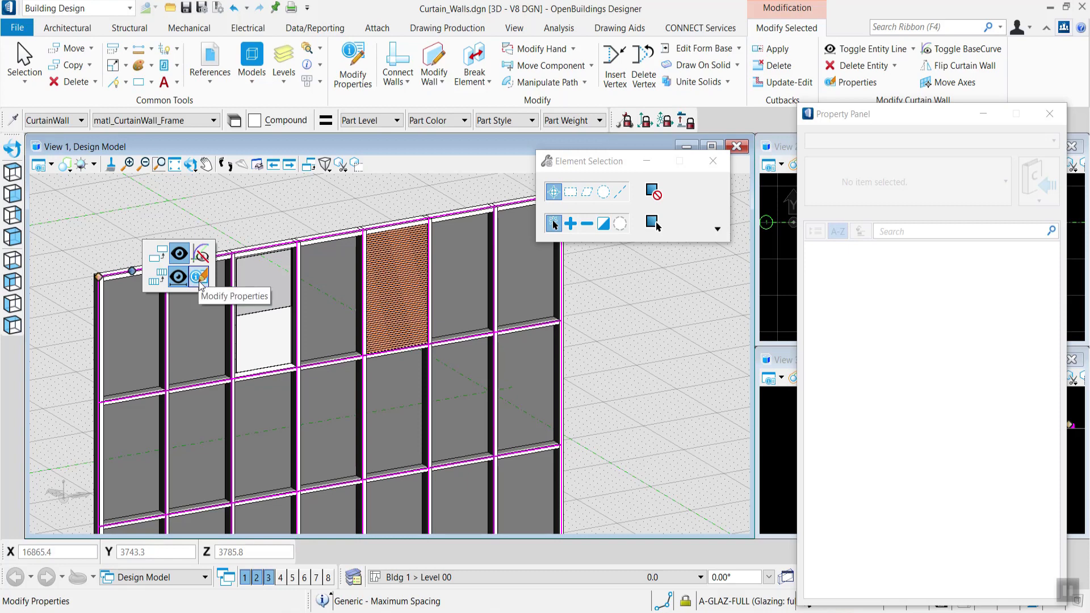
# - Set the selected frame to the 50x150Front - Frame mullion type via Modify Properties
pyautogui.click(200, 276)
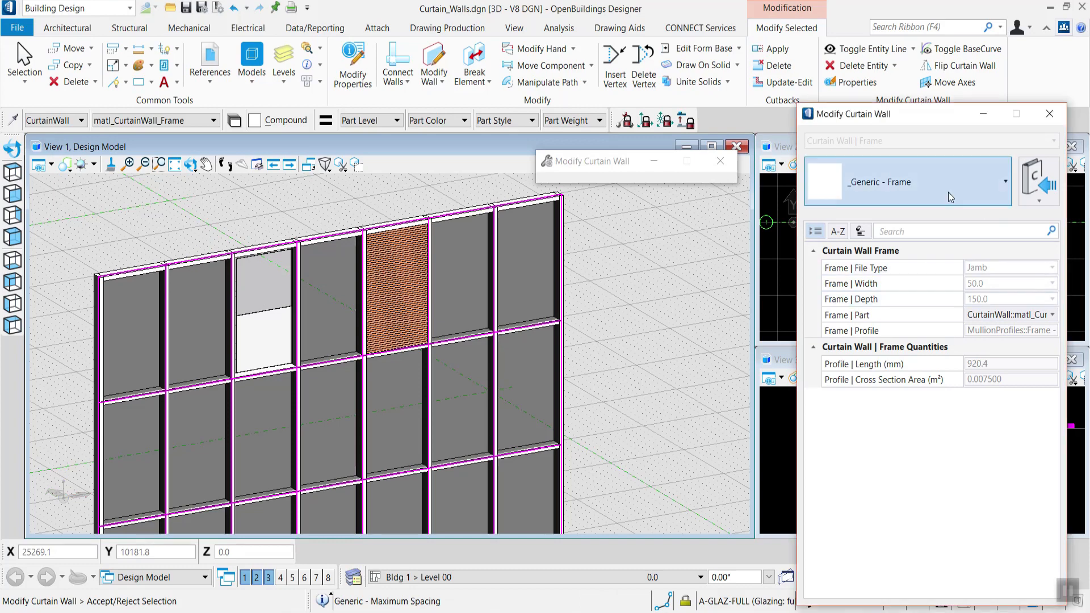
pyautogui.click(986, 182)
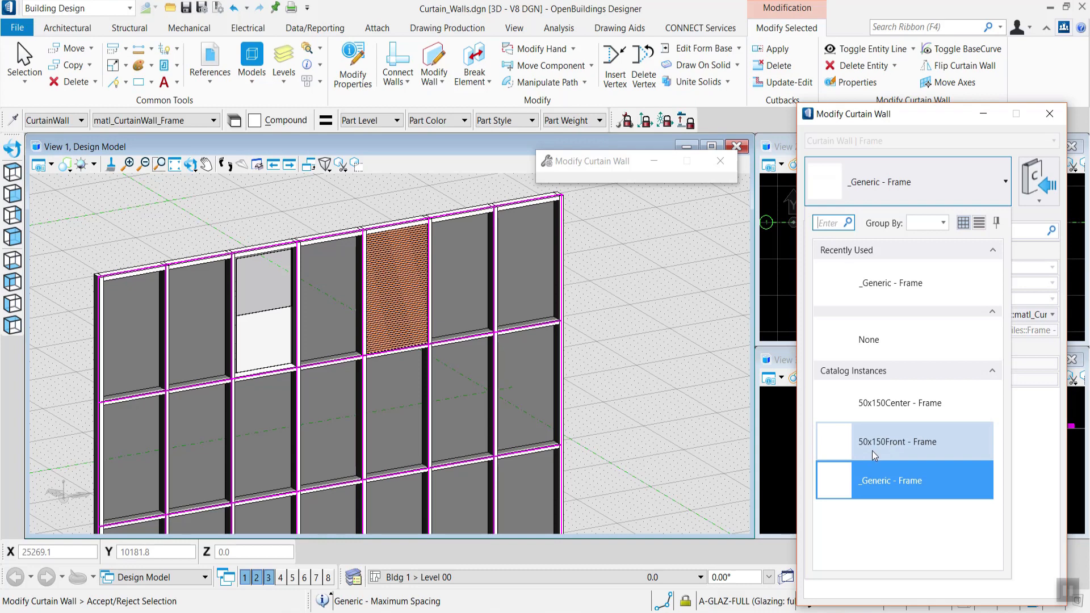
pyautogui.click(897, 441)
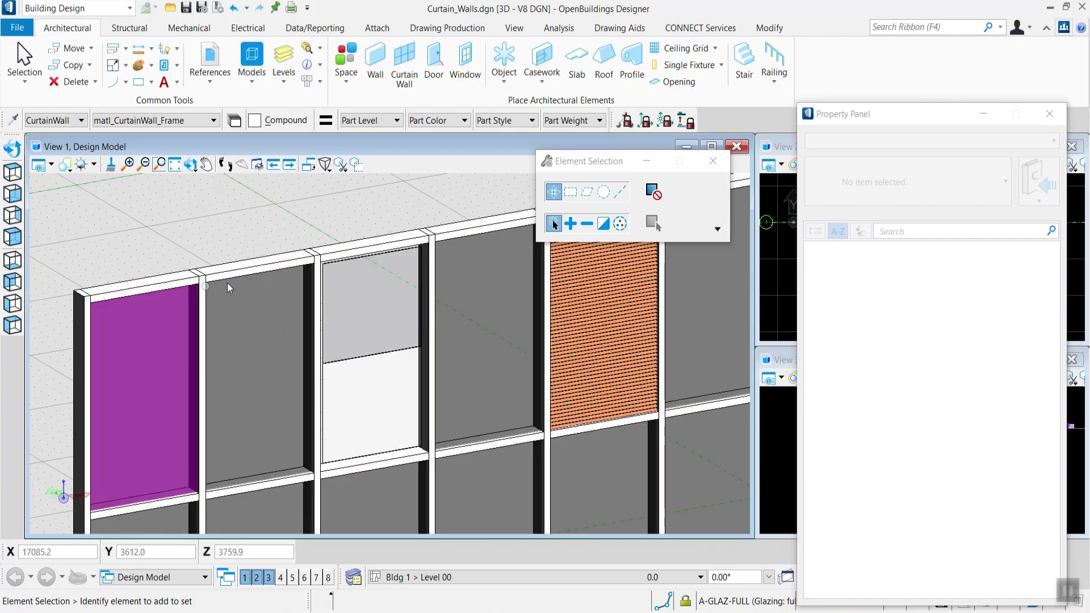
pyautogui.click(255, 264)
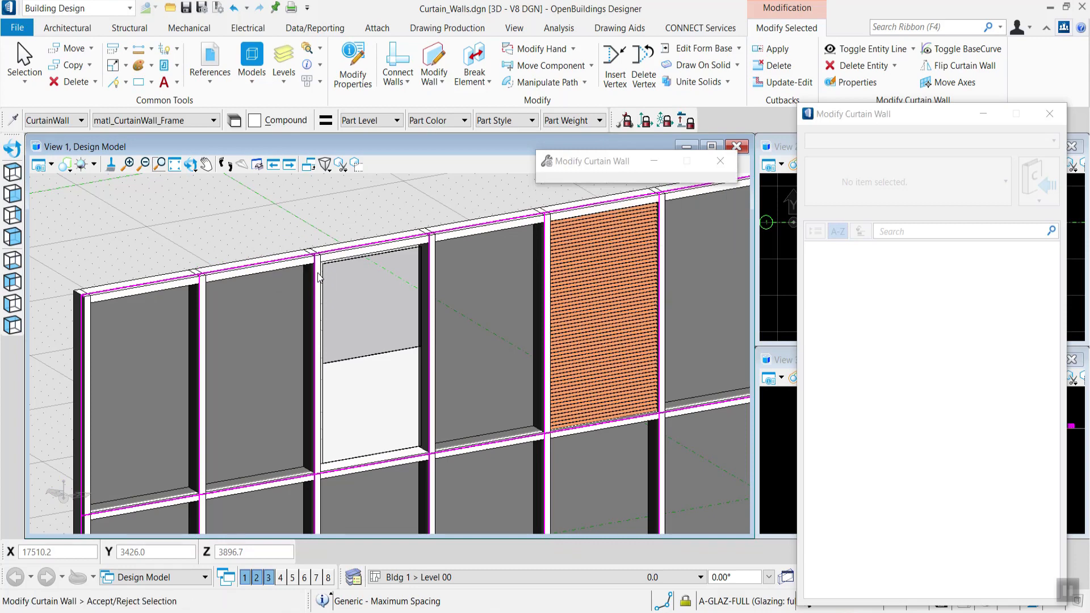
pyautogui.click(904, 181)
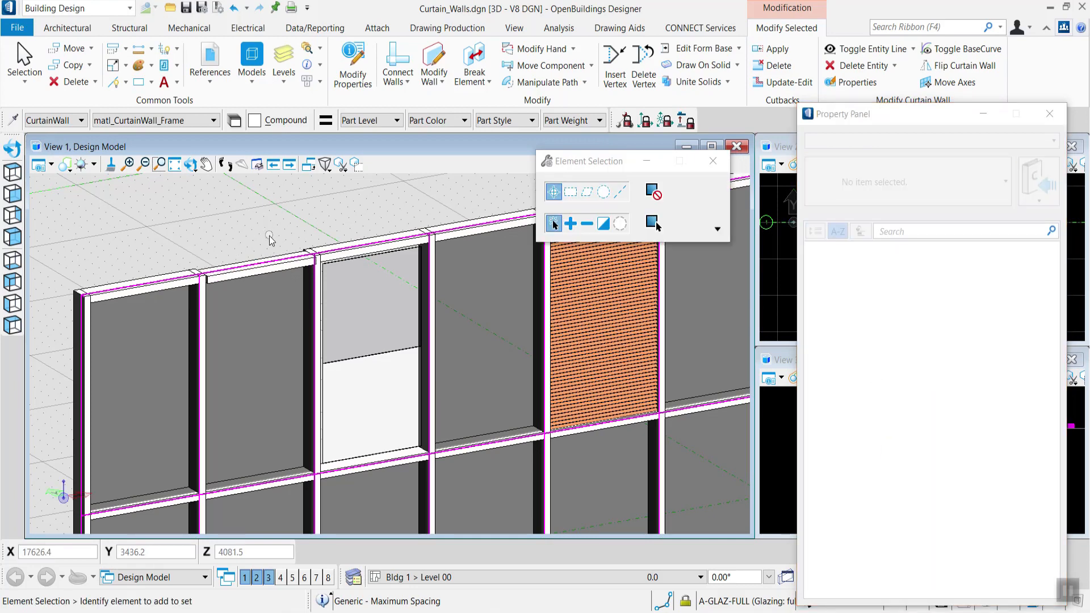
pyautogui.click(67, 28)
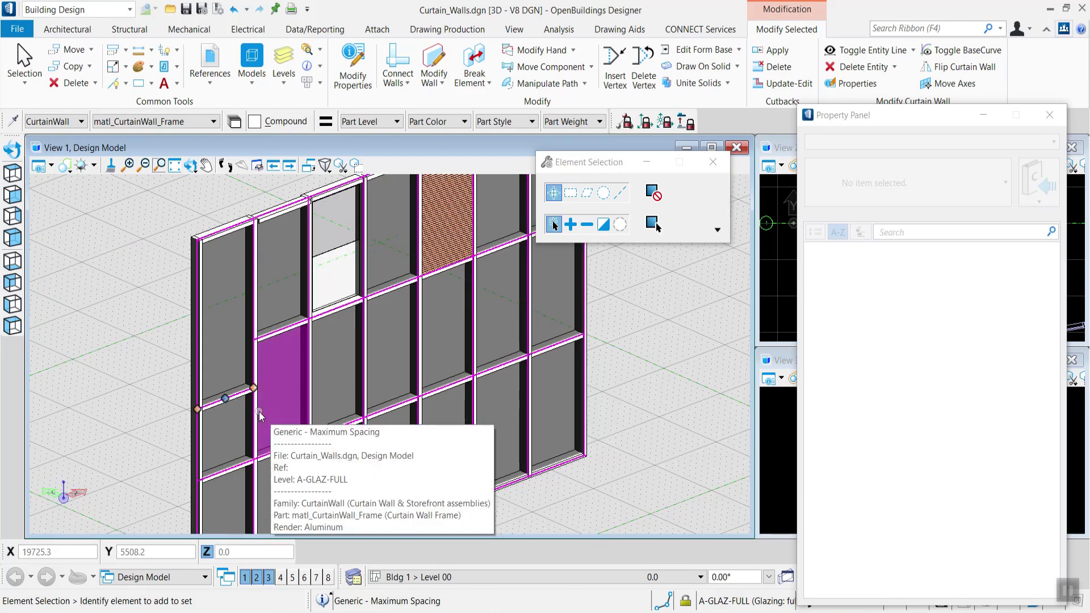
pyautogui.moveTo(285, 400)
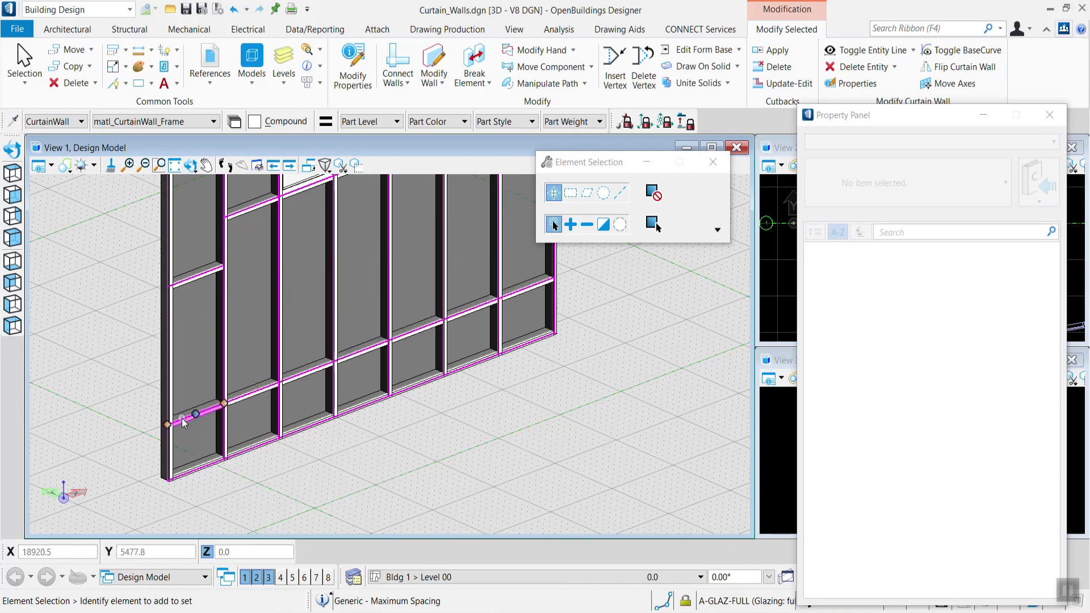
pyautogui.moveTo(202, 416)
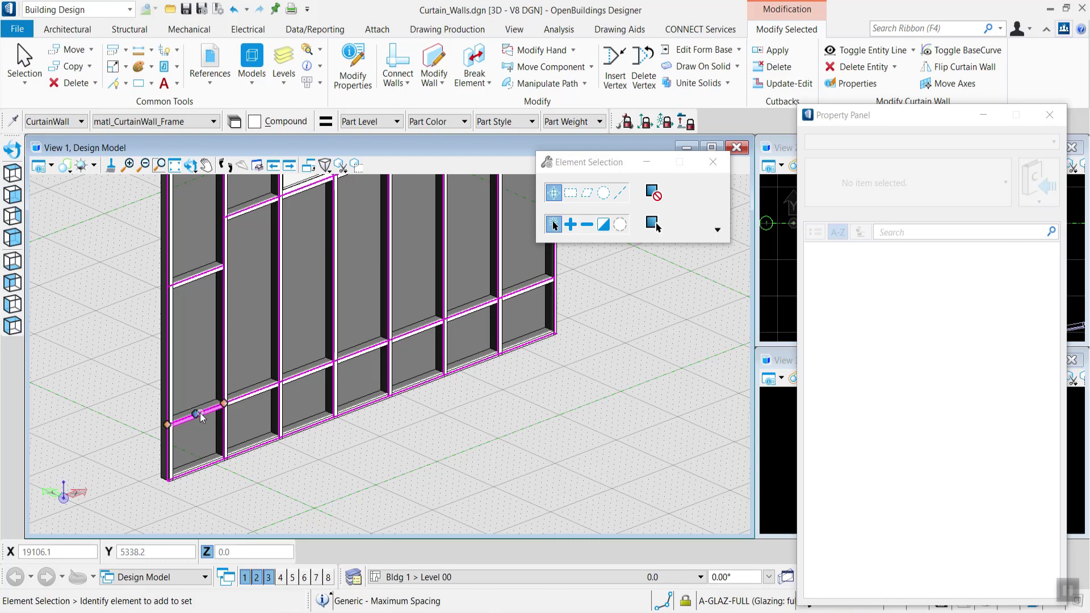
# - Choose Move from the handle menu of the lower-left horizontal mullion
pyautogui.click(201, 416)
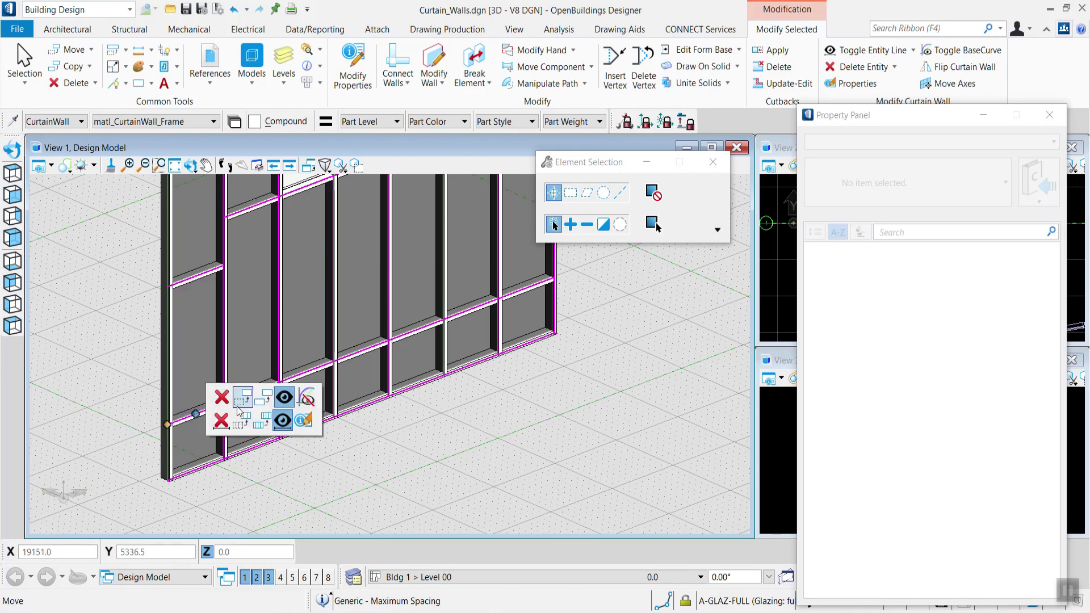